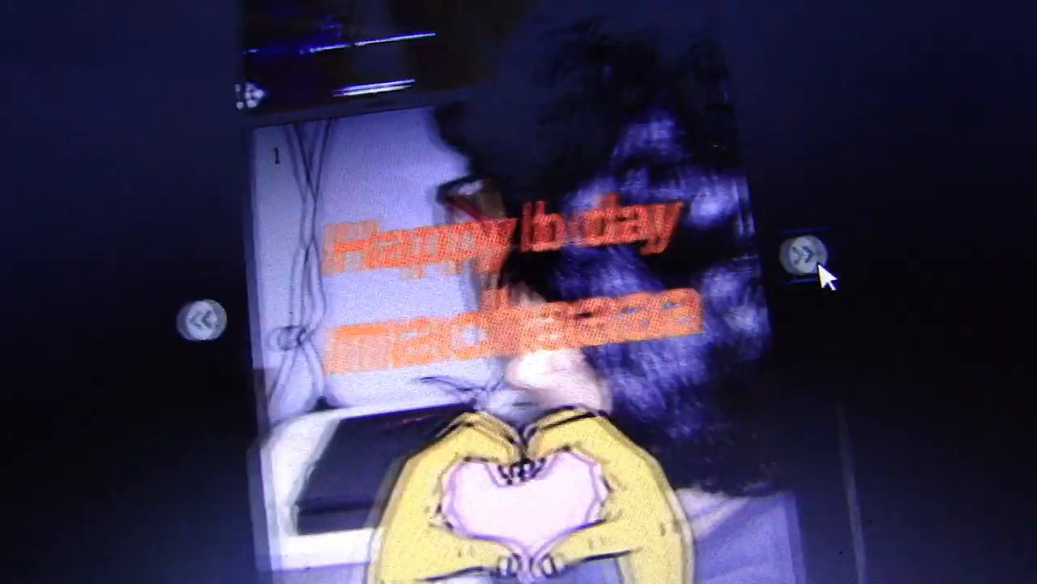
# Step: Skip past the birthday story to the sponsored Mentor Vault free business ebooks ad
pyautogui.click(808, 253)
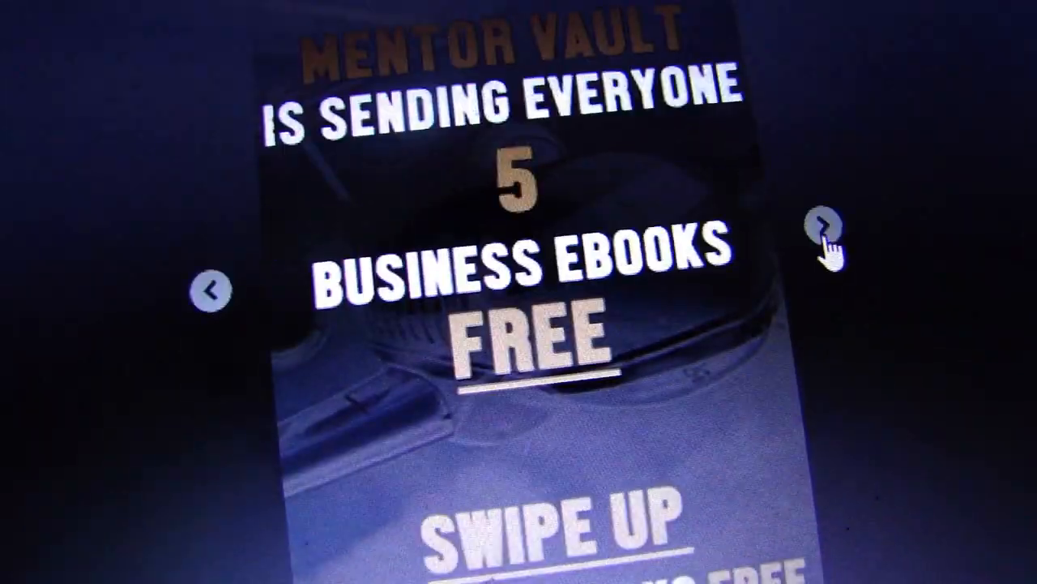